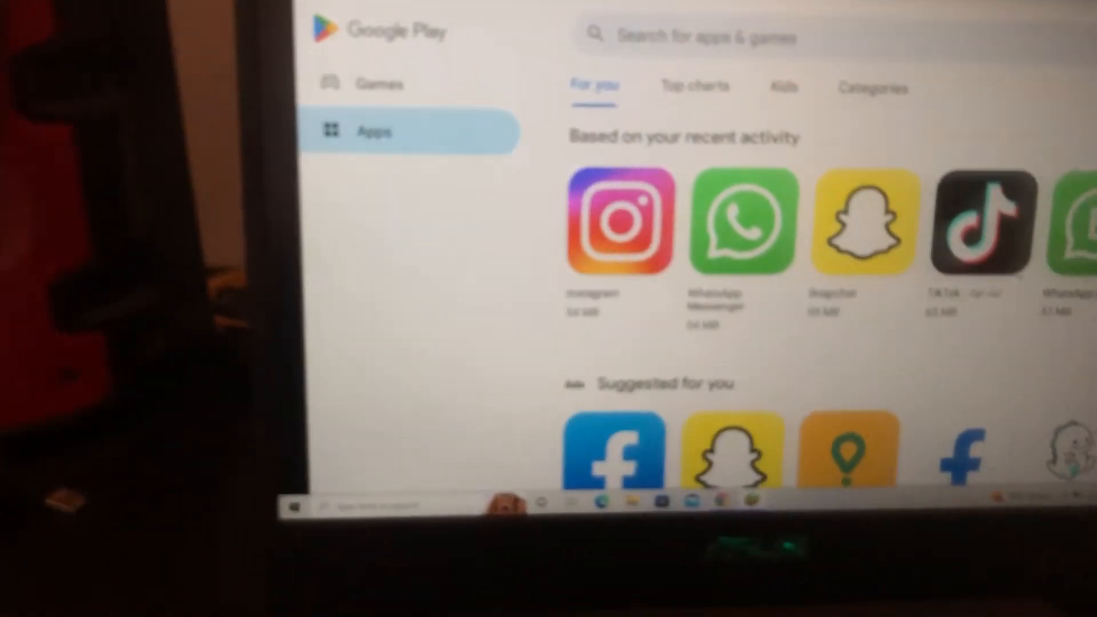
Select the TikTok listing from the Play Store recent activity to install it
left_click(986, 221)
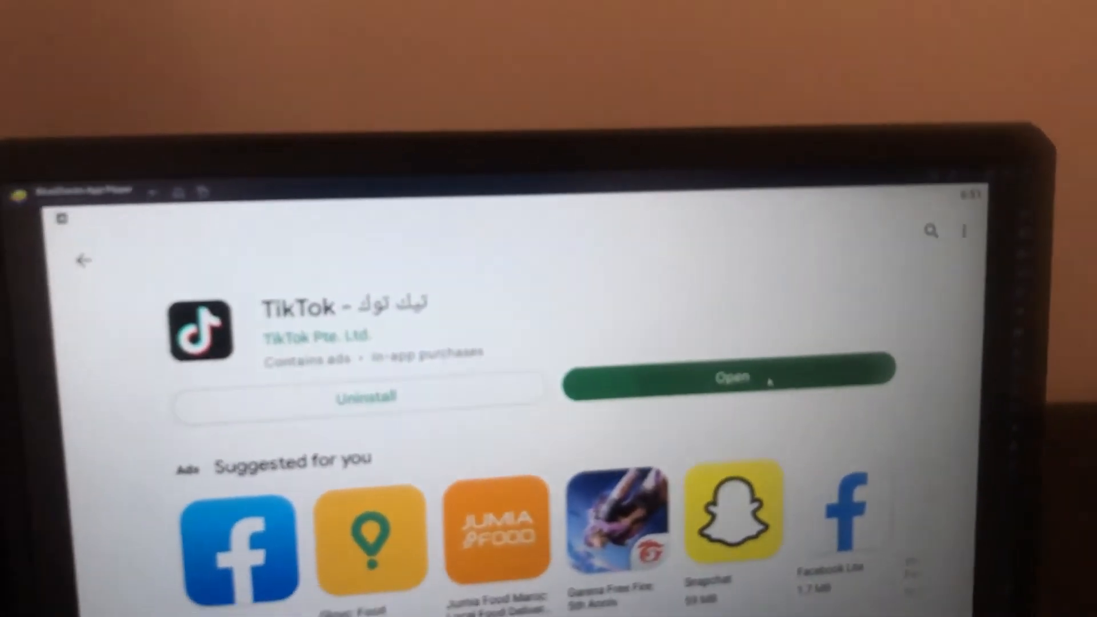
Launch the newly installed TikTok from its Play Store page into onboarding
left_click(727, 378)
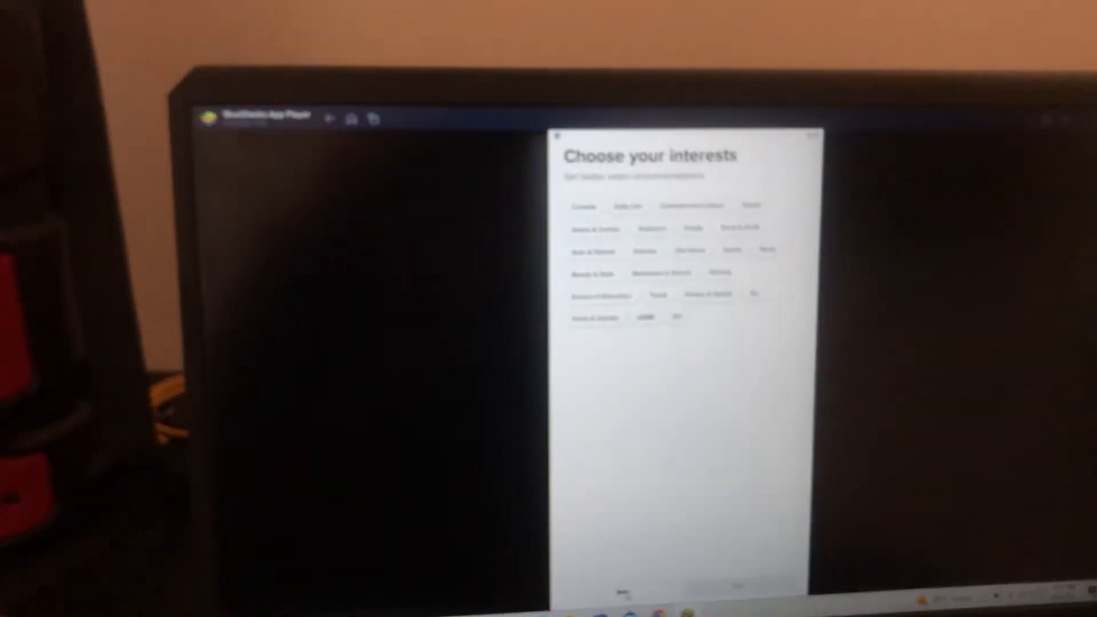